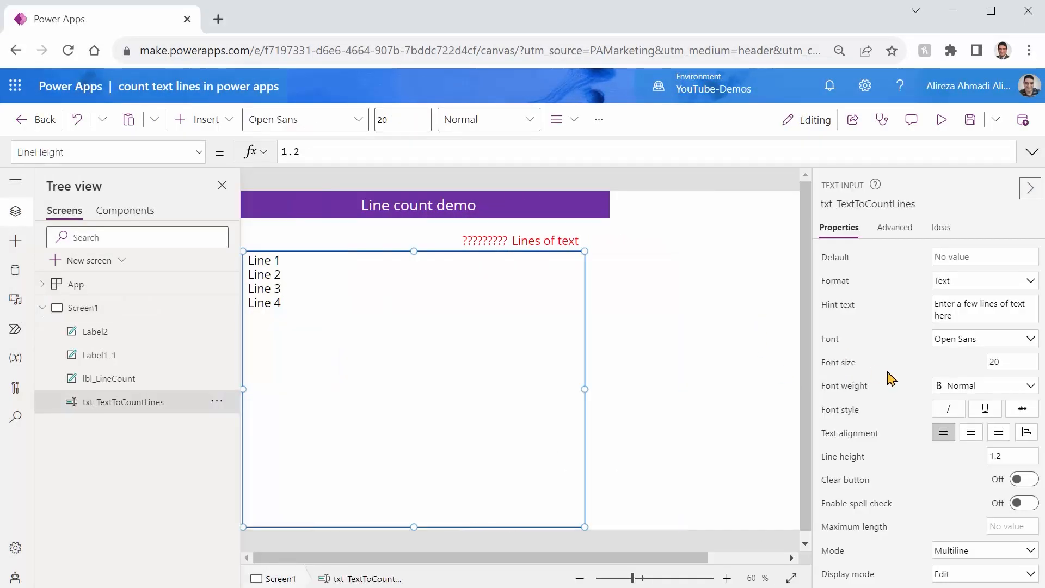
mouse_move(631, 351)
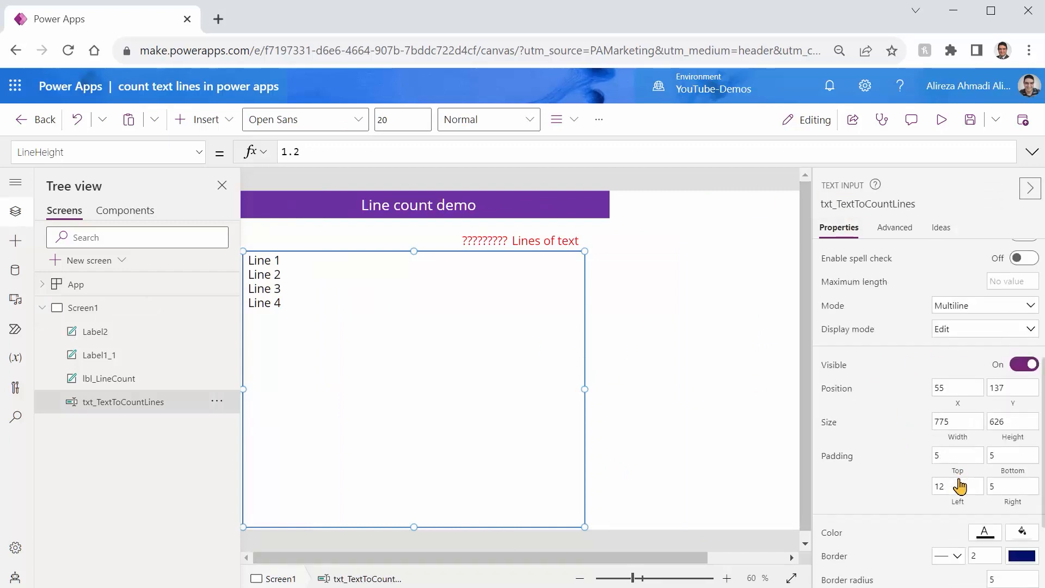
mouse_move(473, 252)
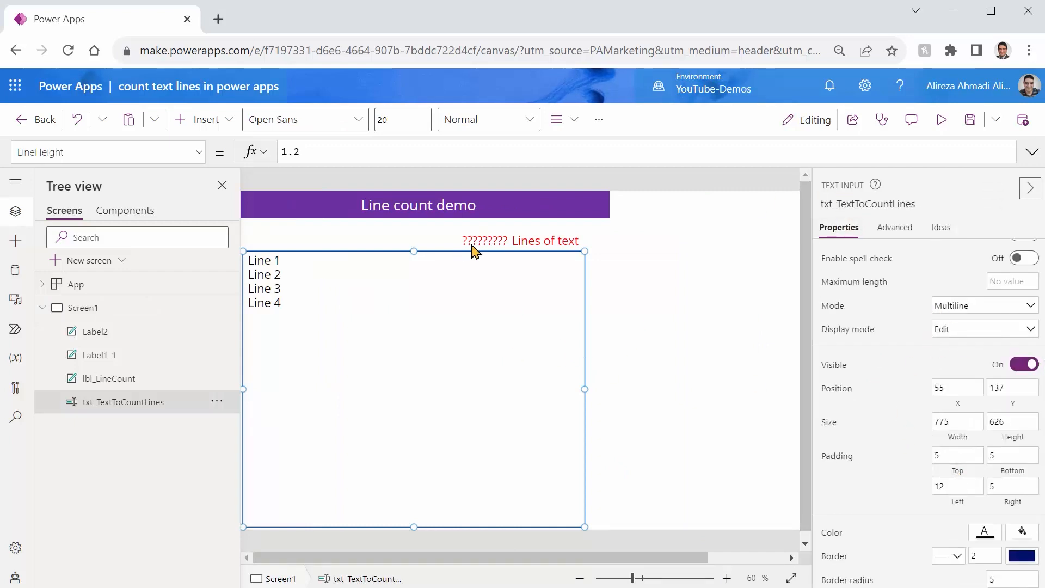
- Select the lbl_LineCount label beside Lines of text to show its Text formula
left_click(482, 241)
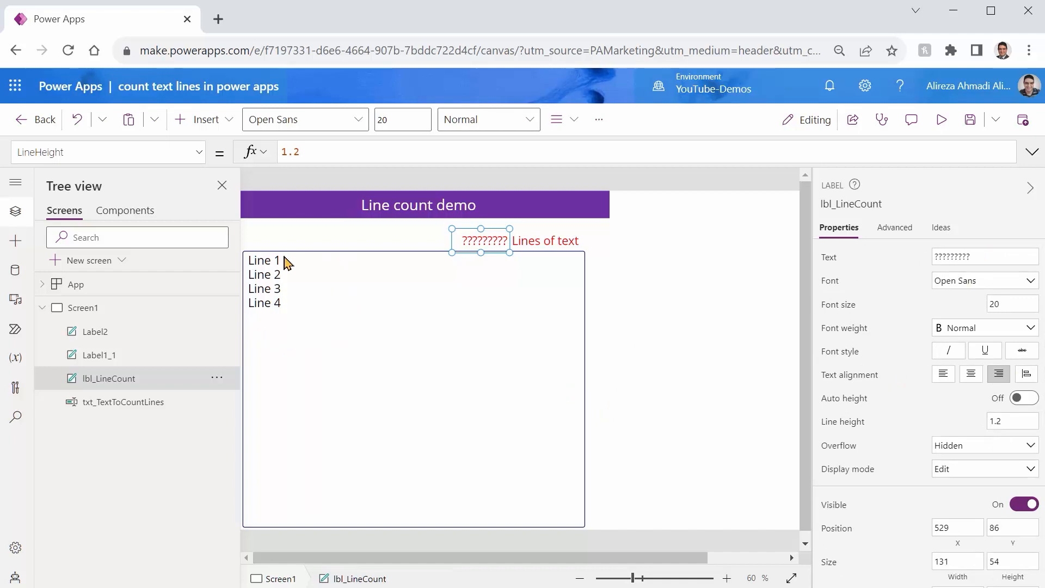
mouse_move(377, 428)
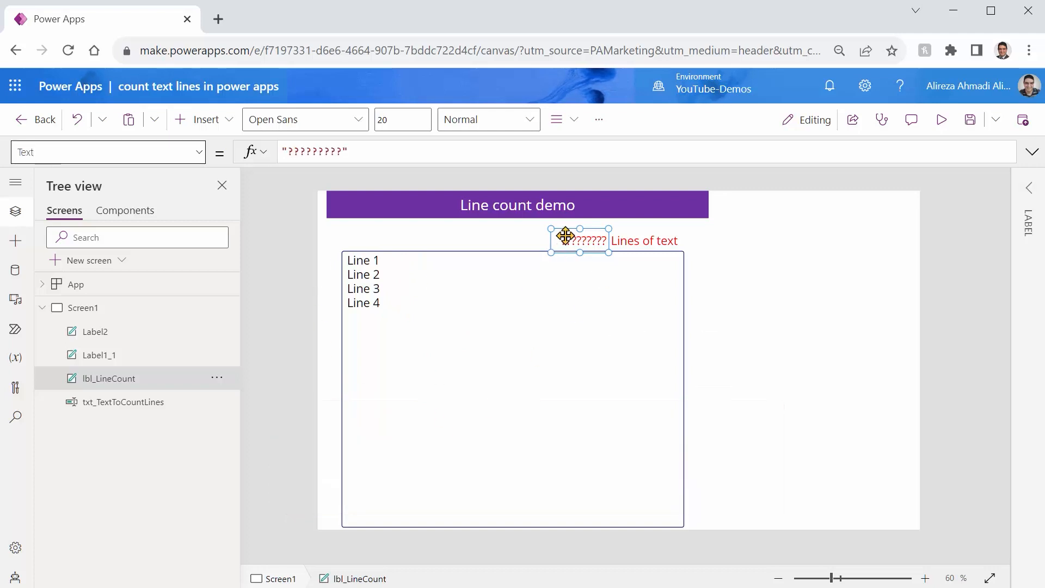
mouse_move(412, 194)
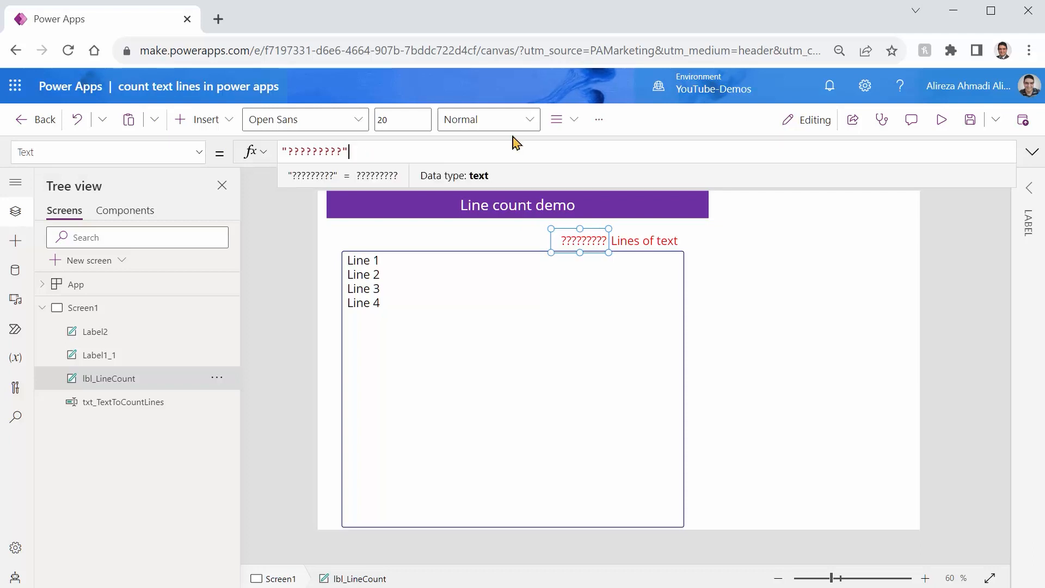
- Set the label's Text to CountRows(MatchAll(txt_TextToCountLines.Text, "\n")), showing 4
type("Count")
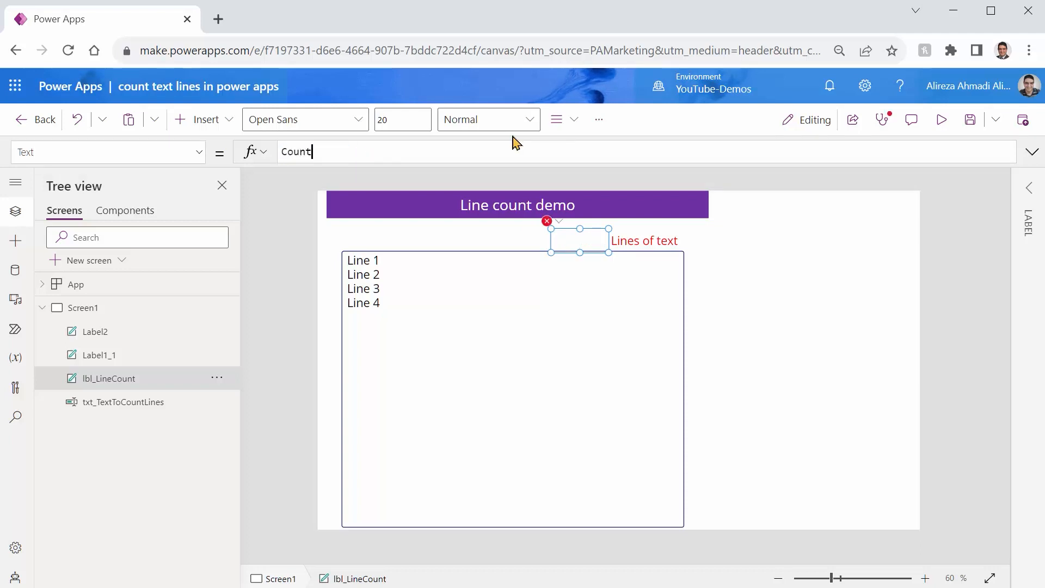
type("Rows(")
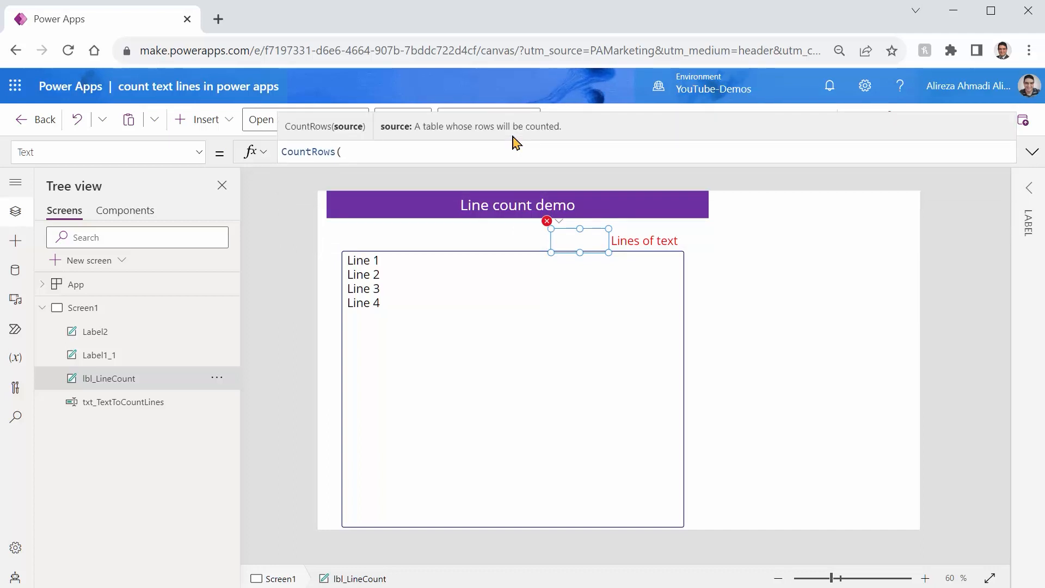
type("MatchAll(")
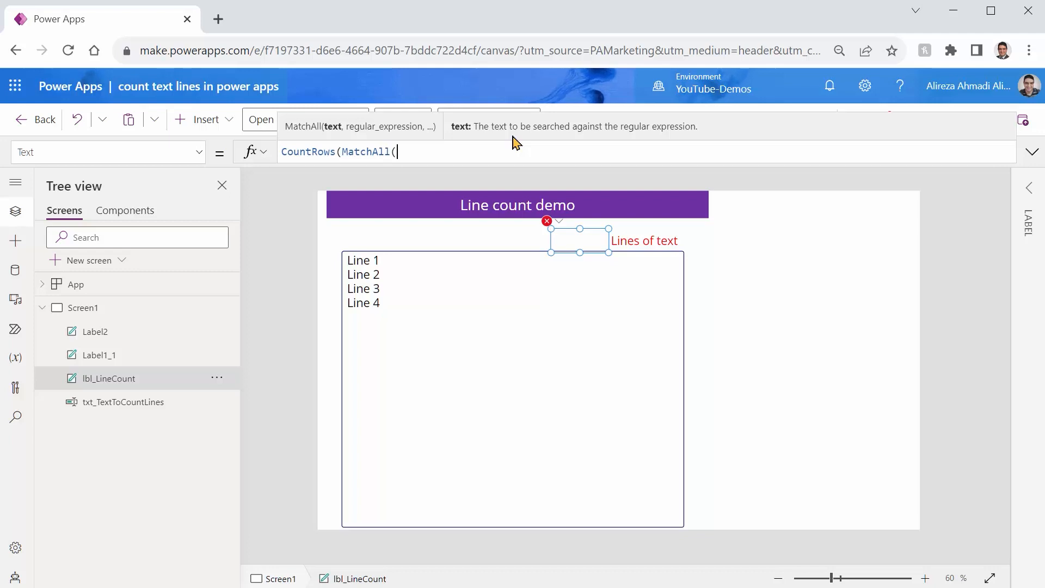
type("txt_TextToCountLines")
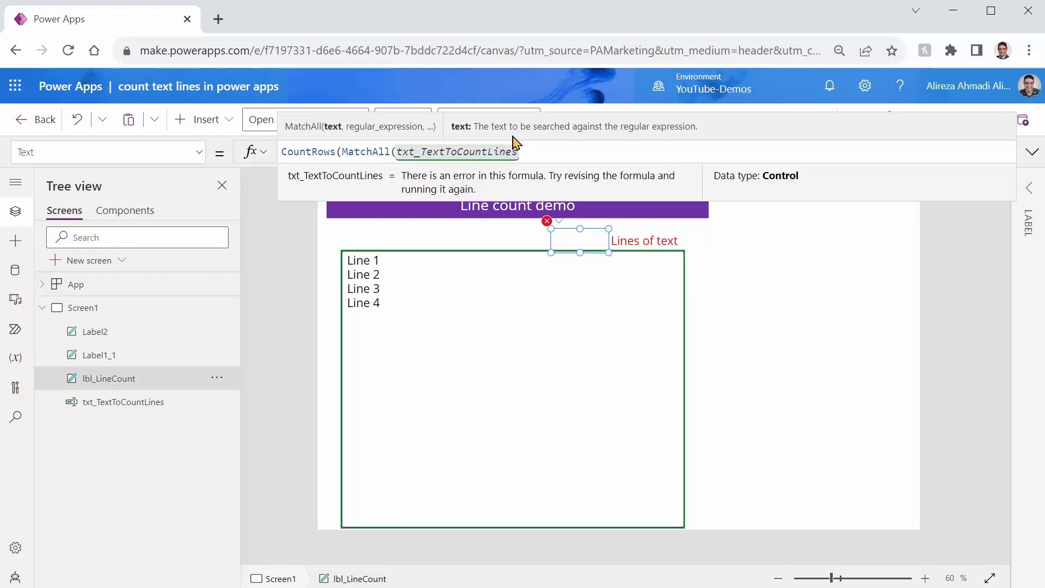
type(".Text")
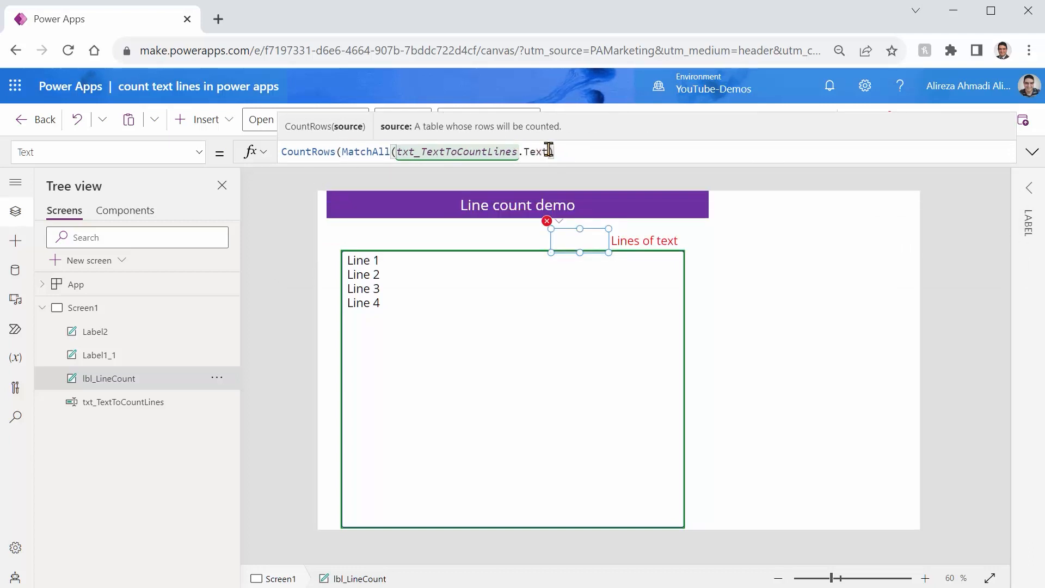
type(", \"\")")
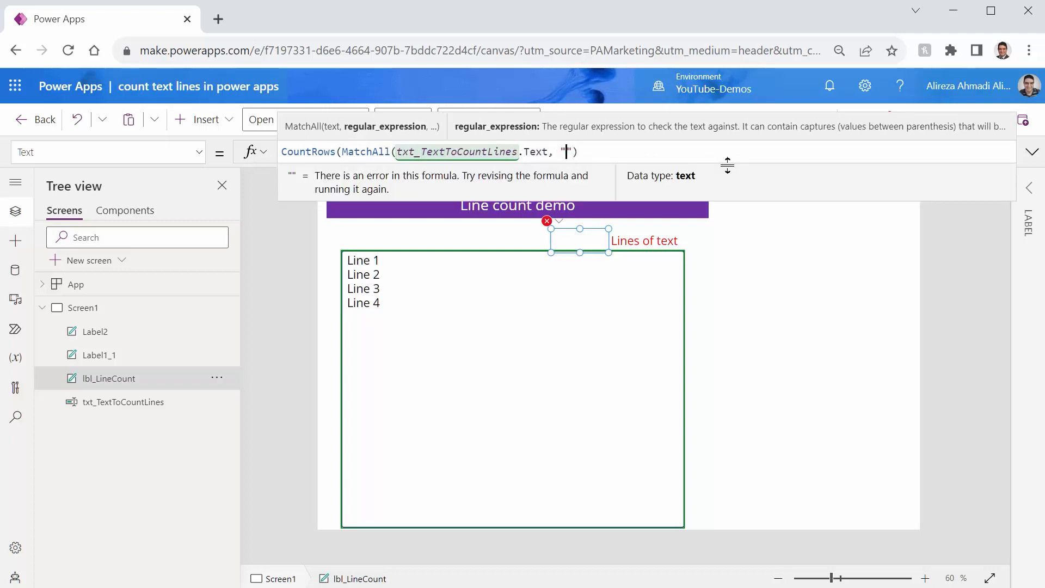
type("\\n")
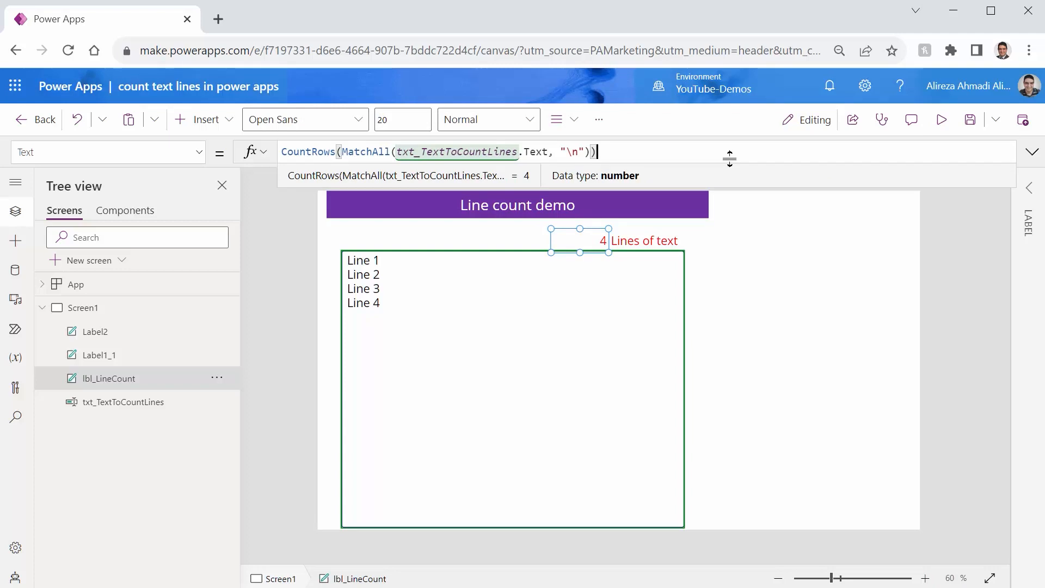
mouse_move(633, 229)
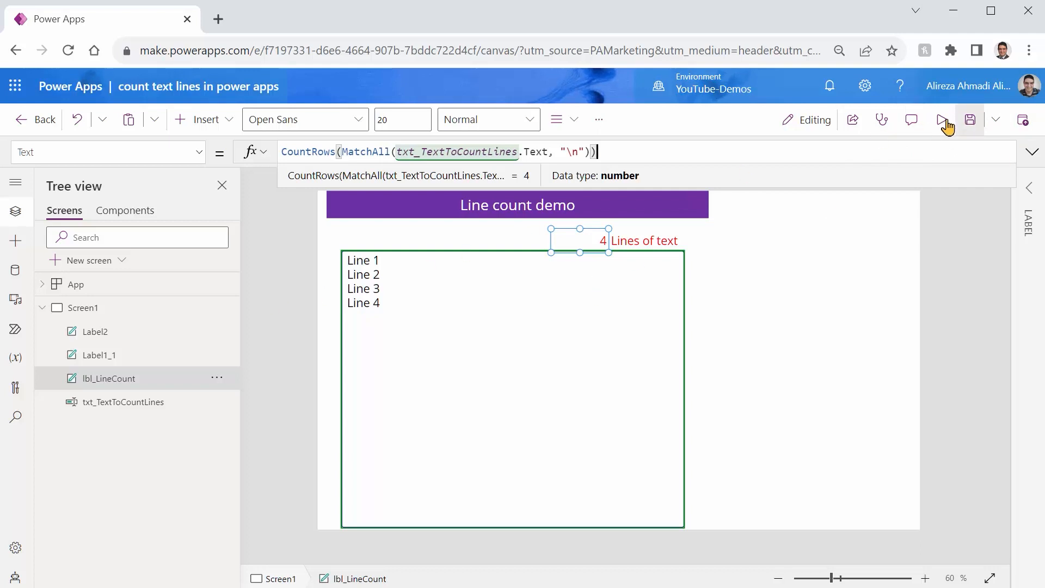
- Preview the app and add blank lines after Line 2, revealing a wrong count of 5
left_click(947, 120)
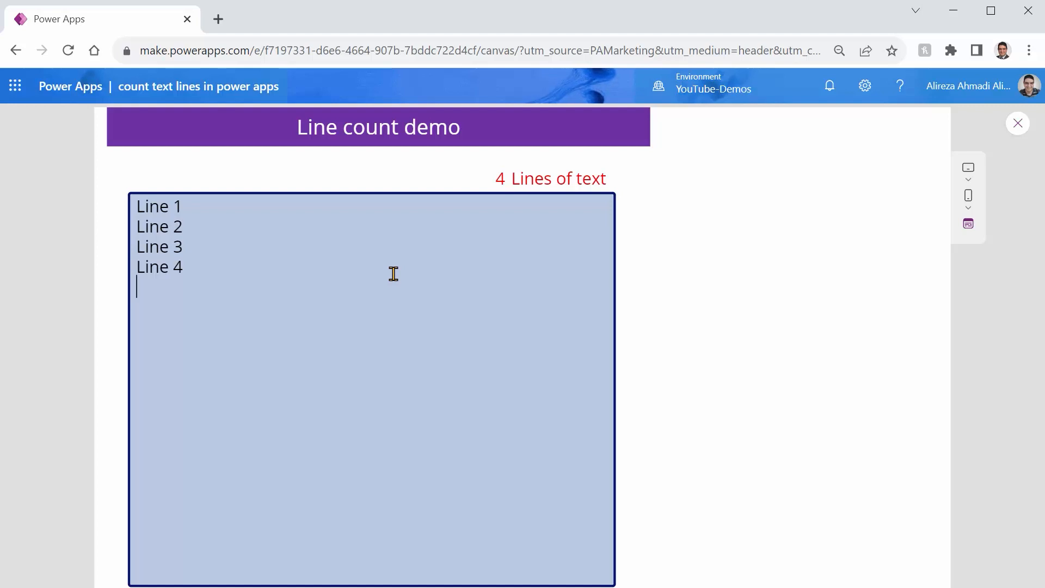
type("jhdhgvkljfdshlkg")
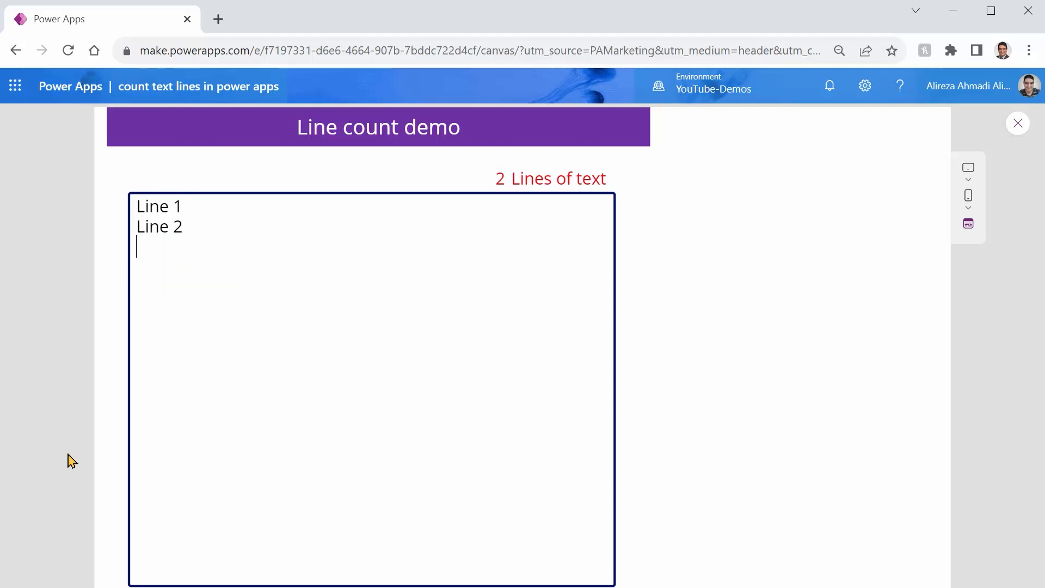
left_click(150, 254)
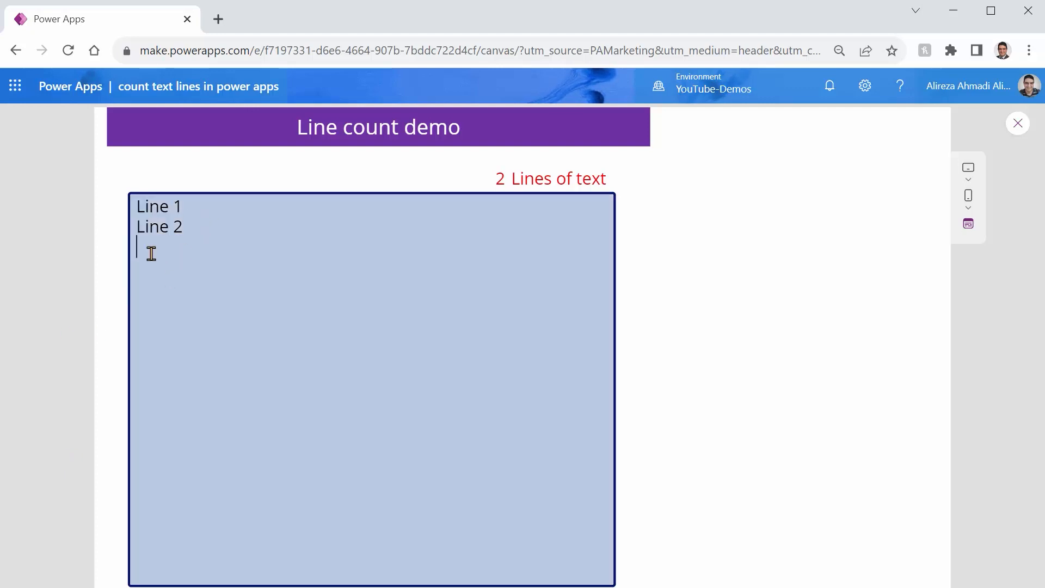
key("Backspace")
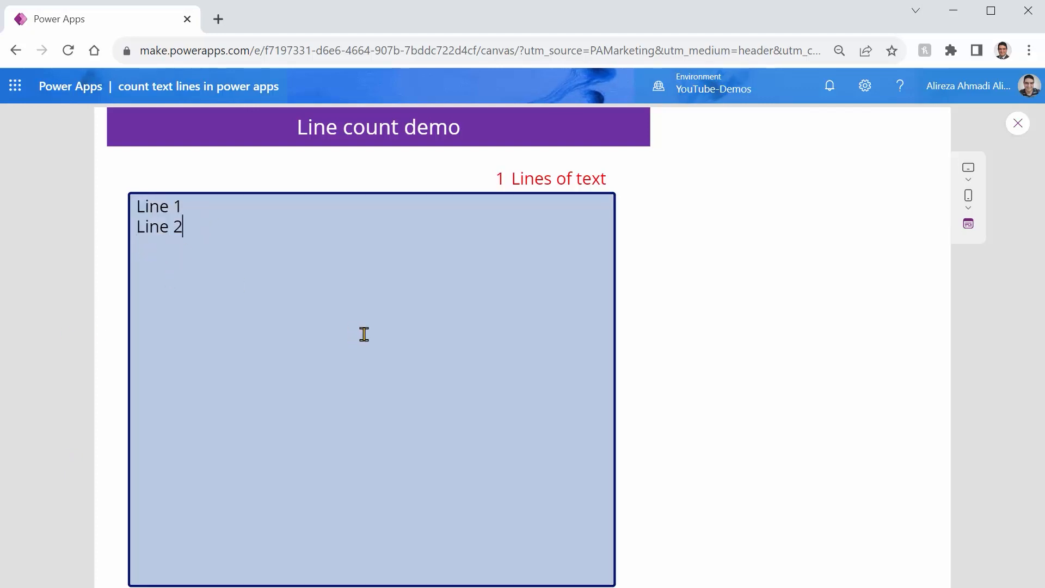
key("Enter")
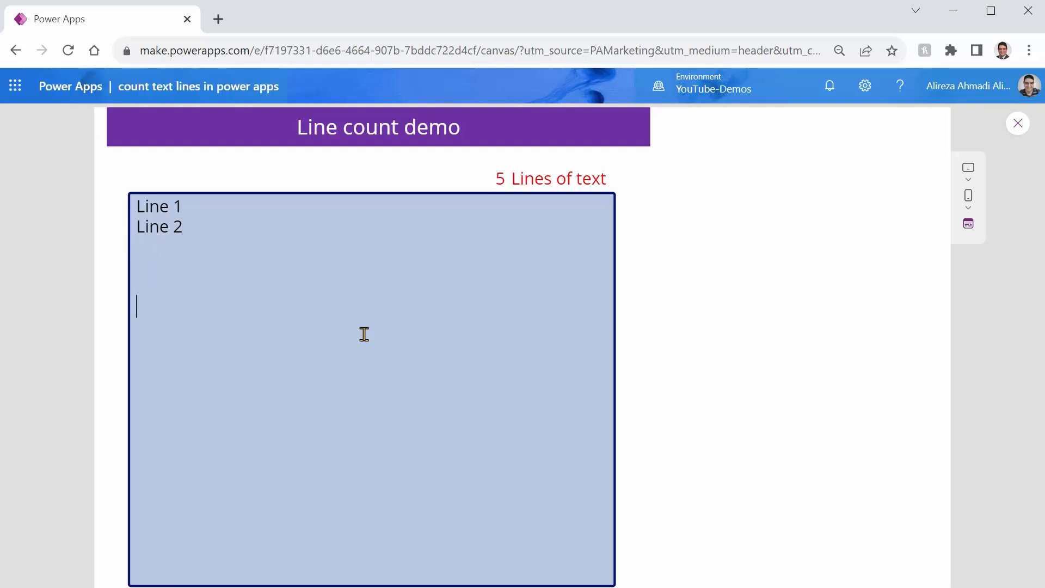
mouse_move(193, 332)
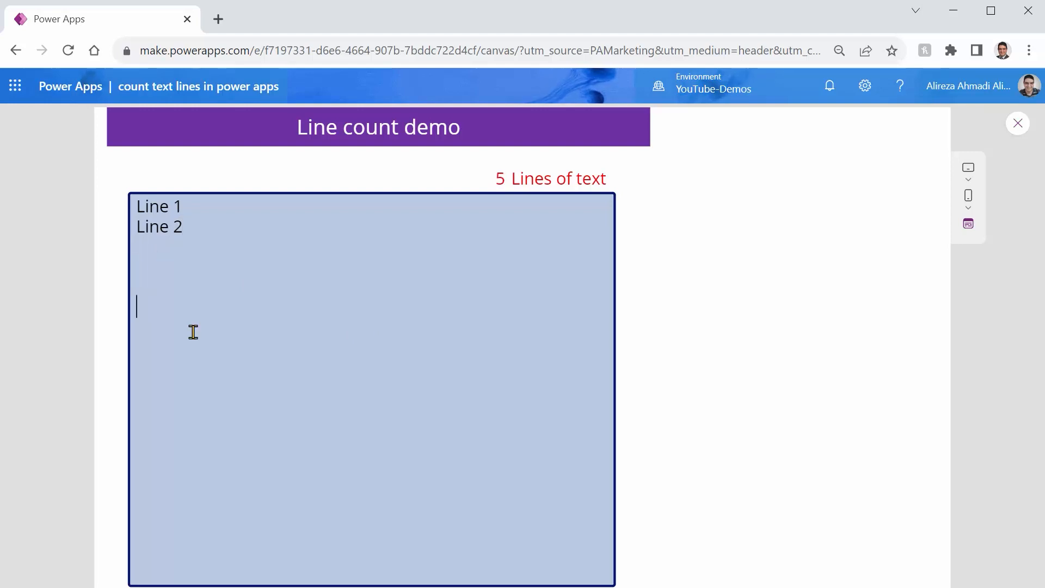
mouse_move(207, 336)
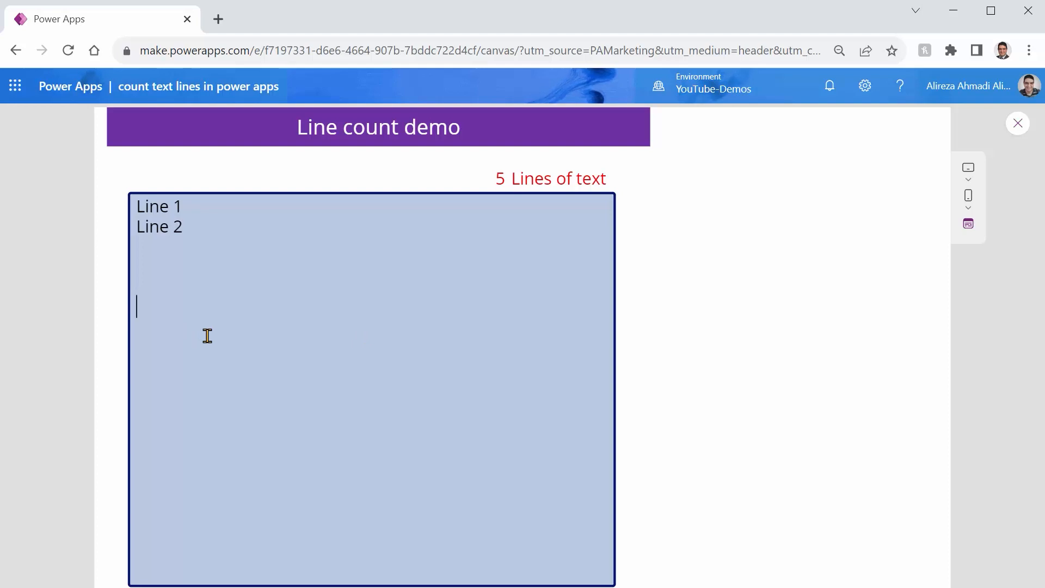
mouse_move(500, 294)
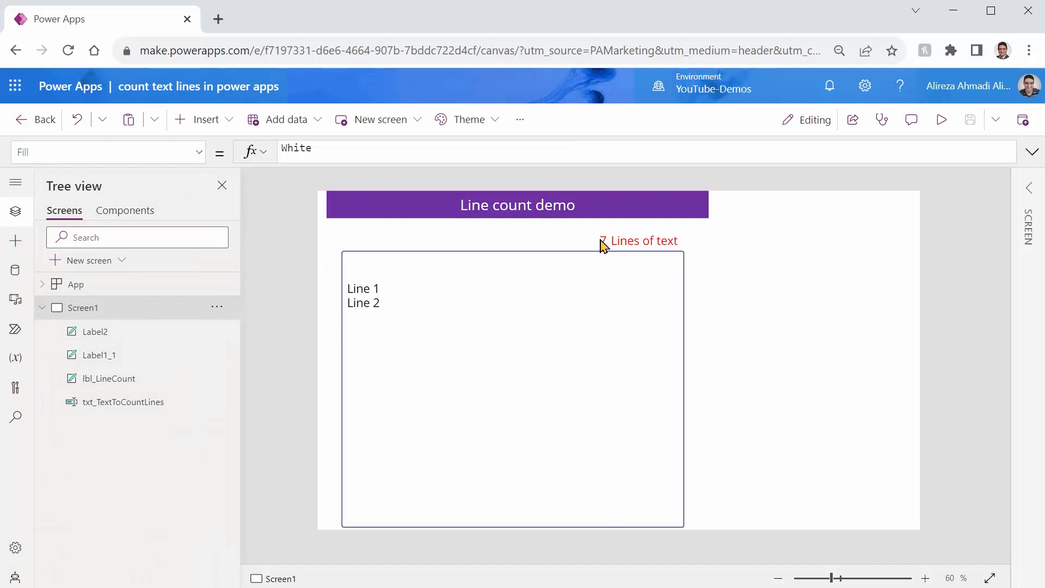
- Wrap the text argument in Trim() and preview again, showing 1 for two lines
left_click(602, 241)
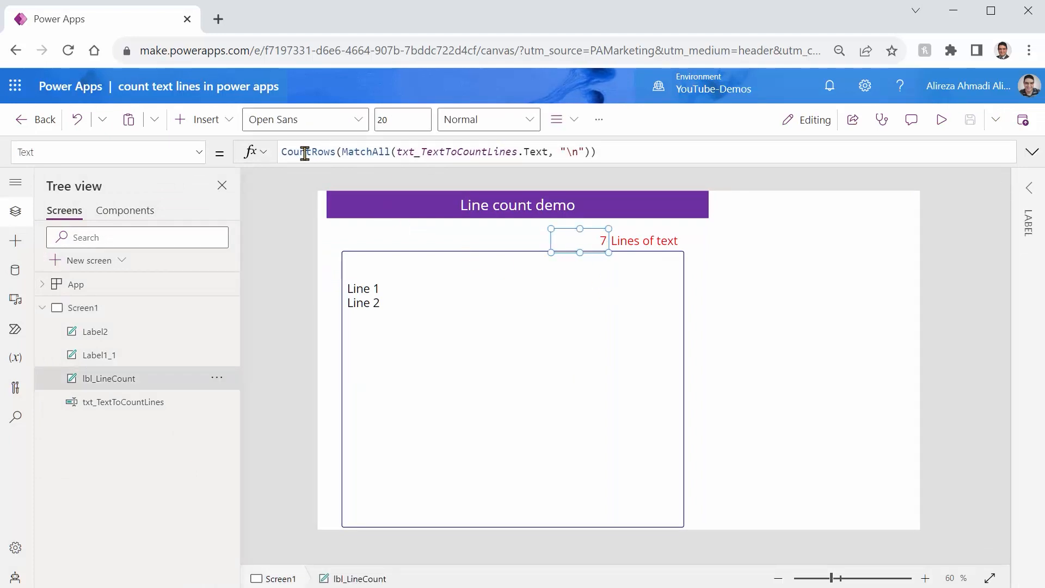
left_click(409, 152)
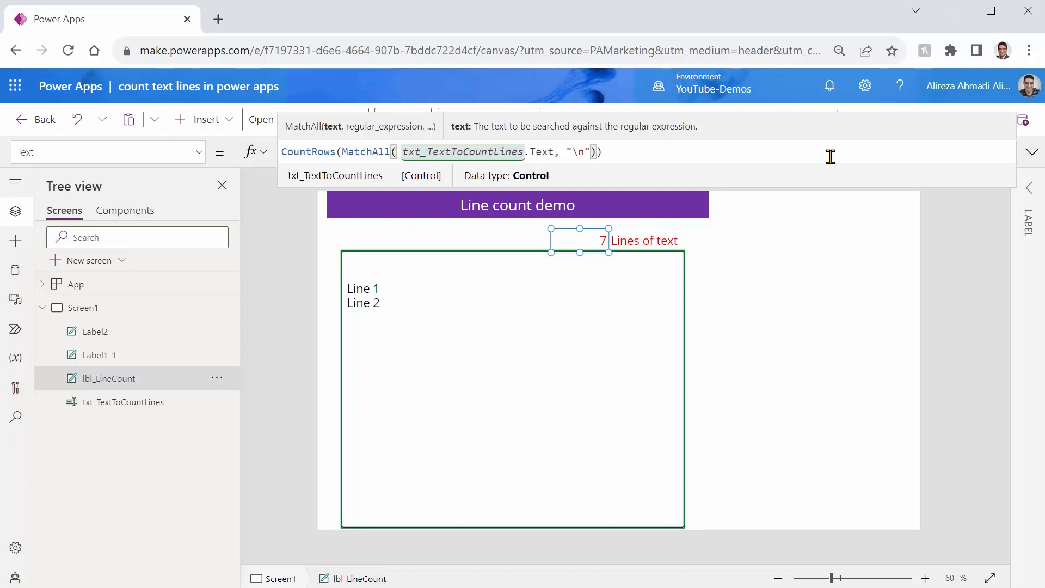
type("Trim")
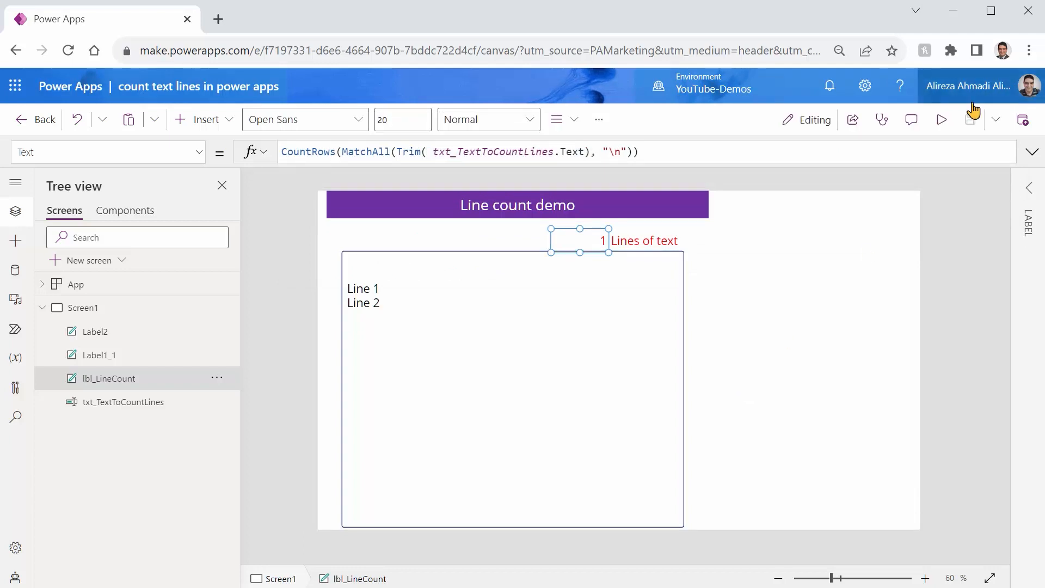
left_click(942, 119)
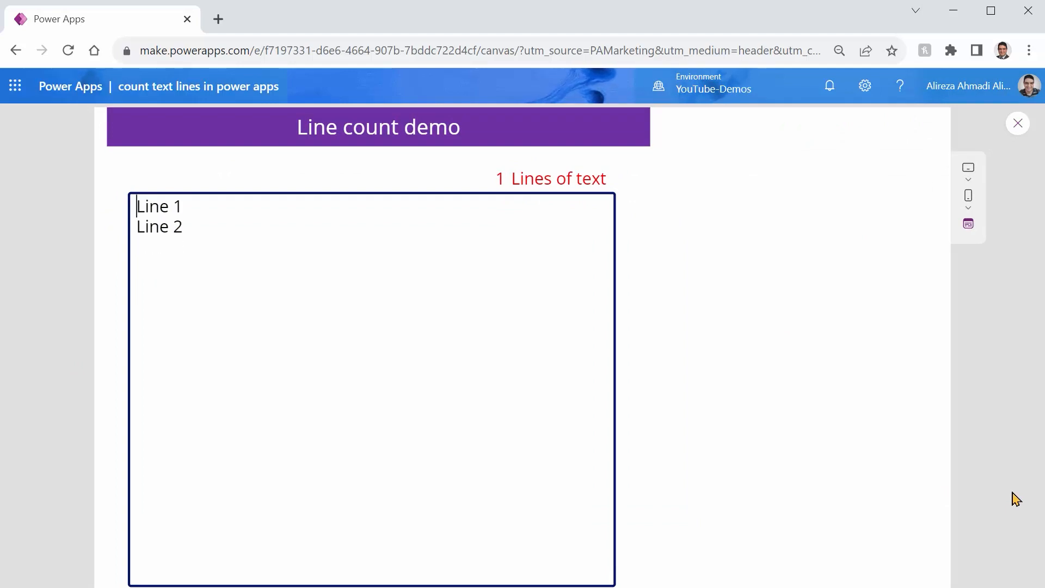
- Type more lines into the previewed text box, showing 3 for four lines
left_click(136, 306)
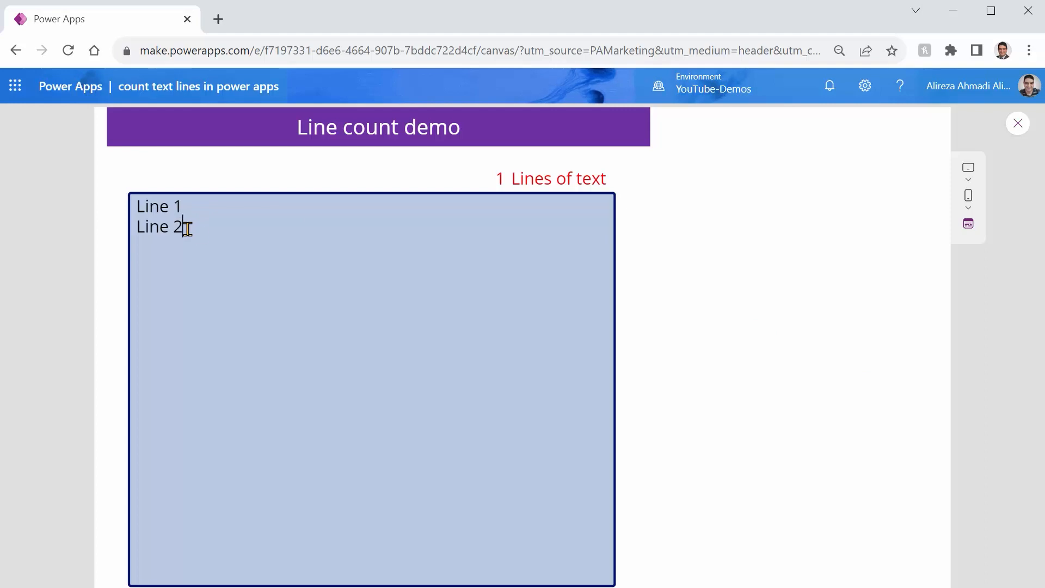
mouse_move(218, 255)
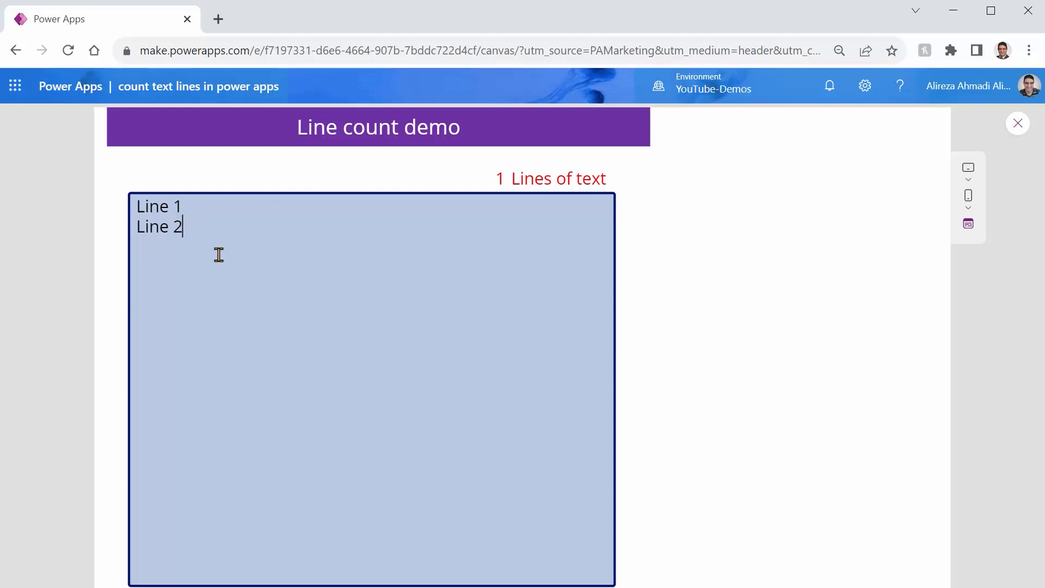
type("lfdfkljg;ls")
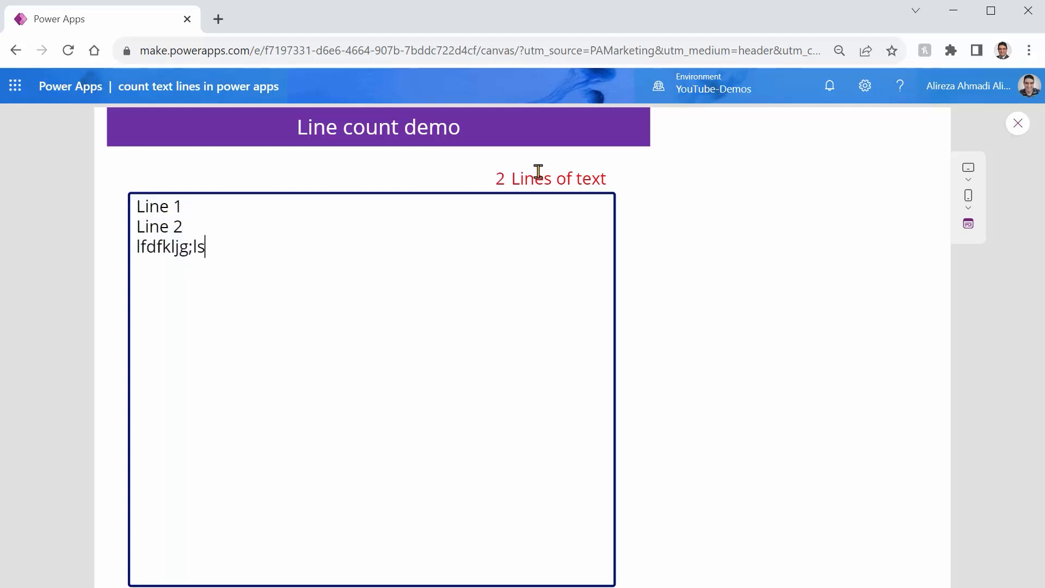
type("kjdfhgjkldfh")
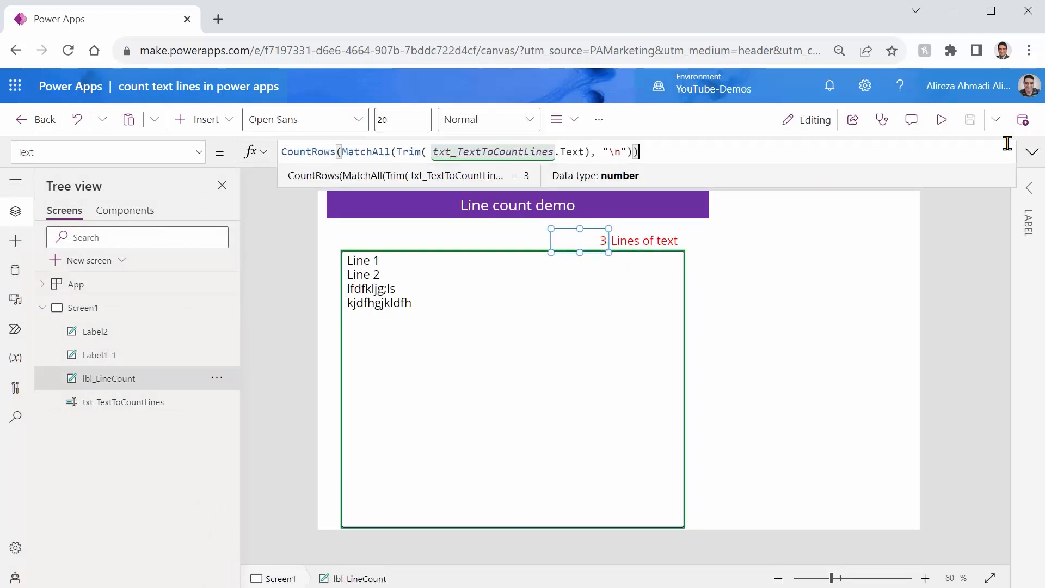
- Append +1 to the CountRows(MatchAll(...)) formula so four lines show 4
type("+1")
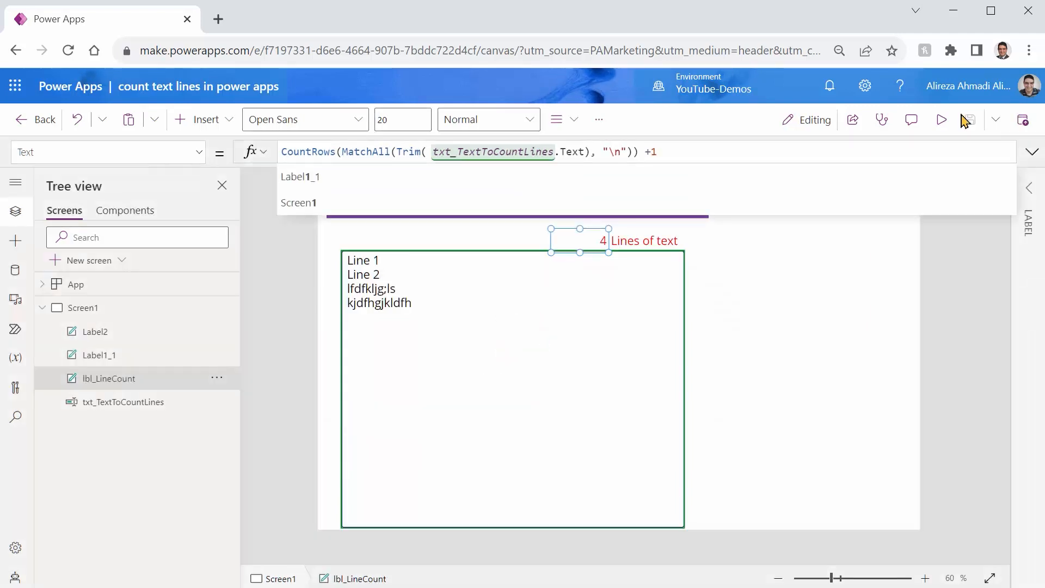
- Preview, type lines then empty the text box, finding the label still shows 1
left_click(942, 119)
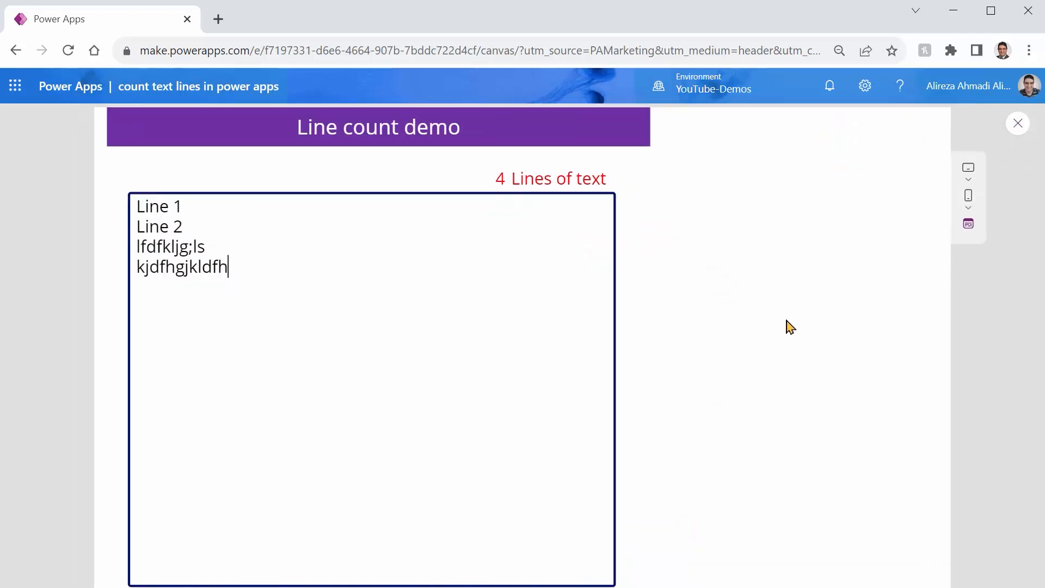
type("kj;kfg")
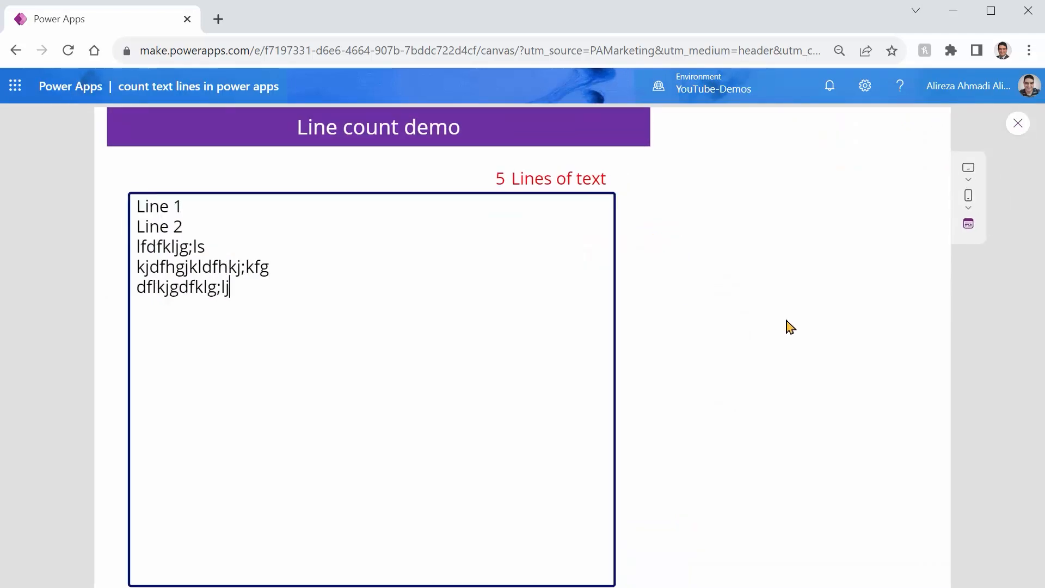
left_click(182, 226)
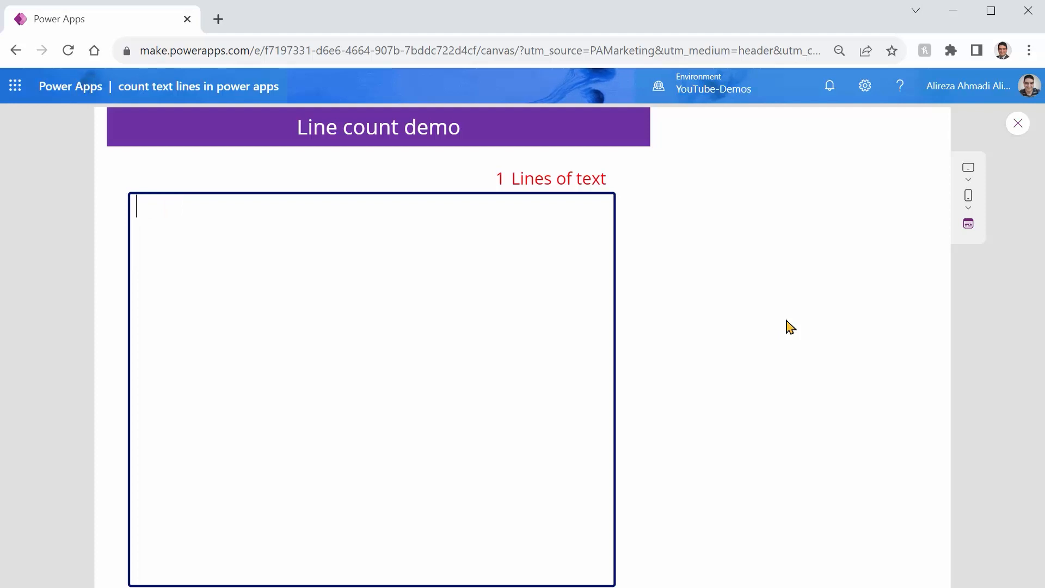
mouse_move(452, 232)
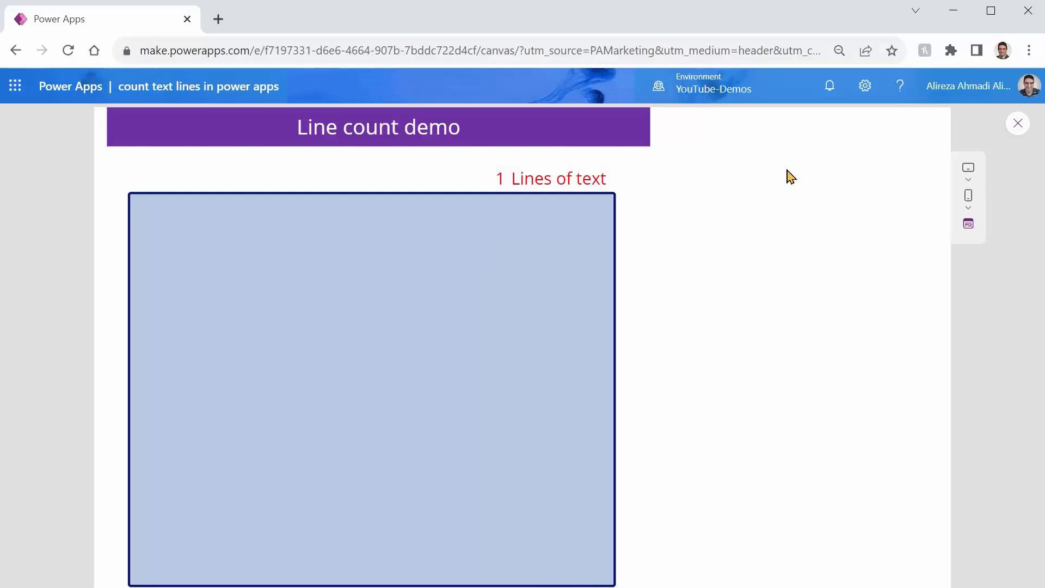
left_click(1018, 122)
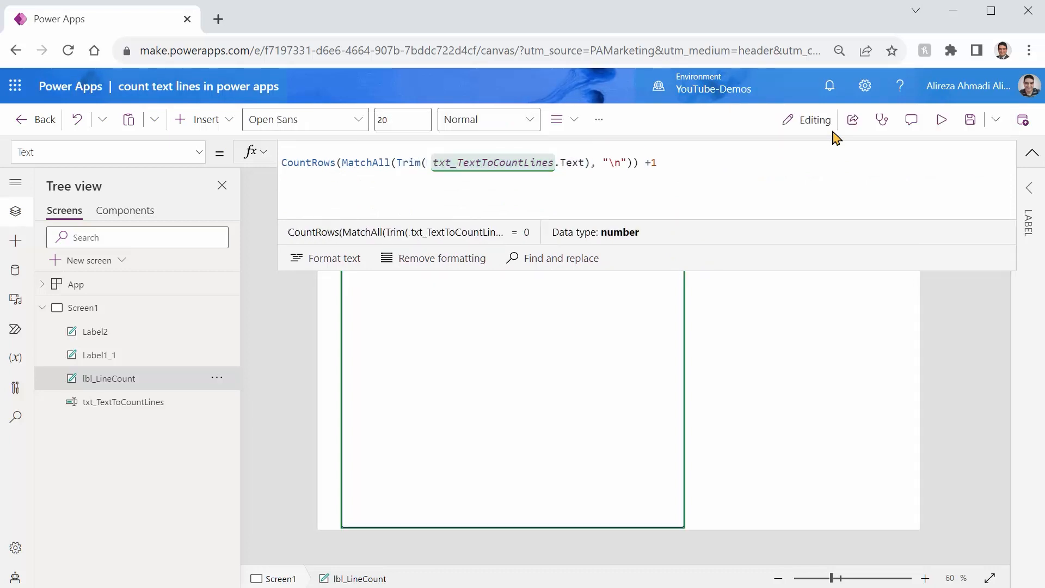
- Wrap the formula in If(Trim(txt_TextToCountLines.Text)="",0, ...) and format it into indented lines
type("If(")
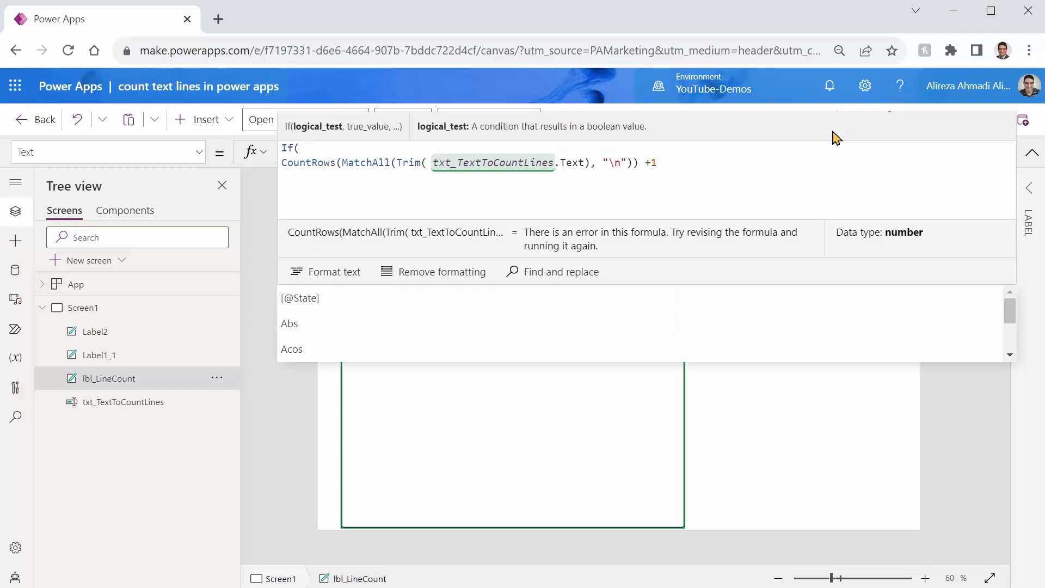
type("If(Trim( txt_TextToCountLines.Text)")
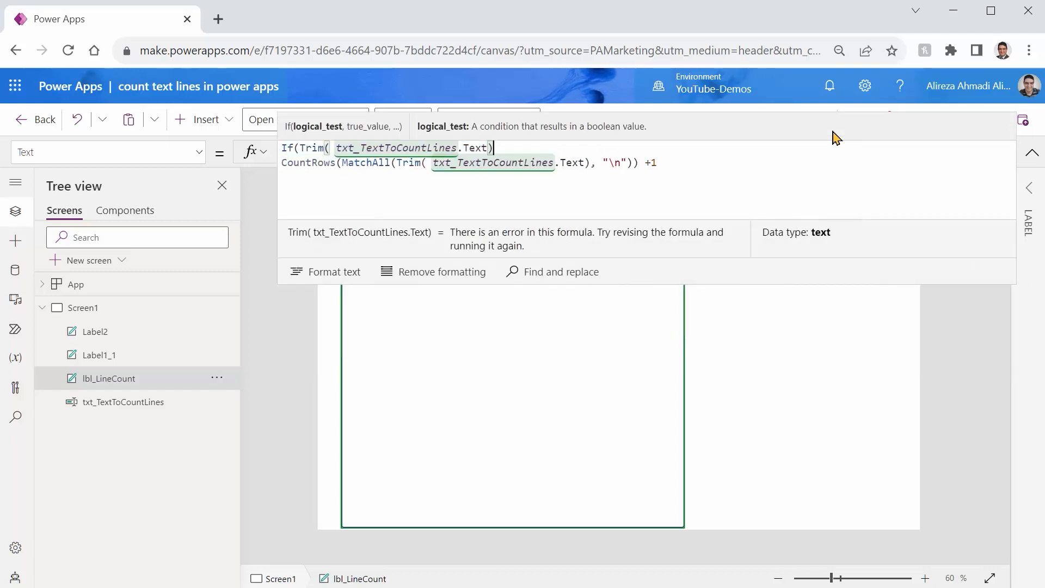
type("= \"")
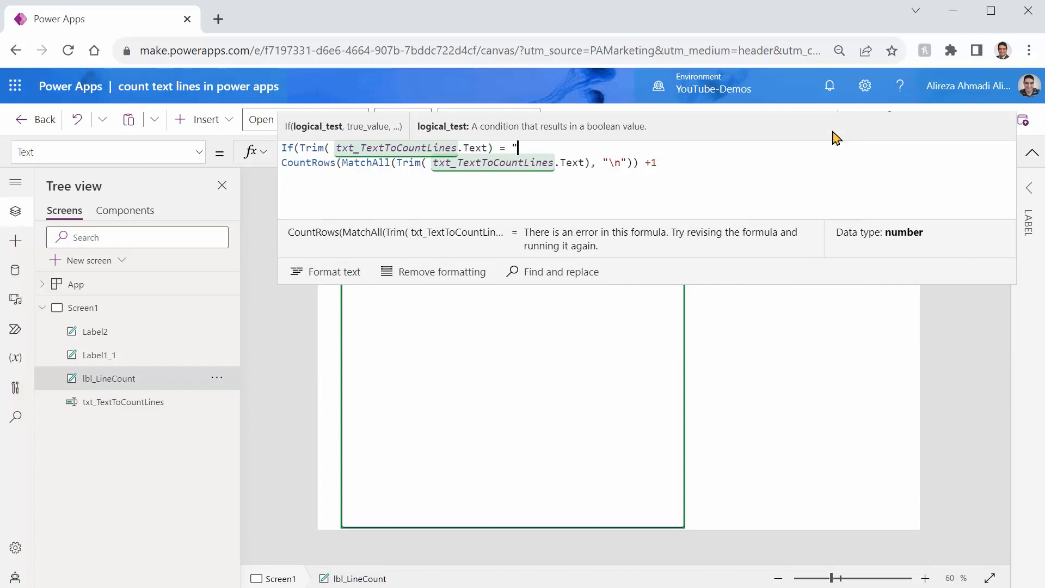
type("\"")
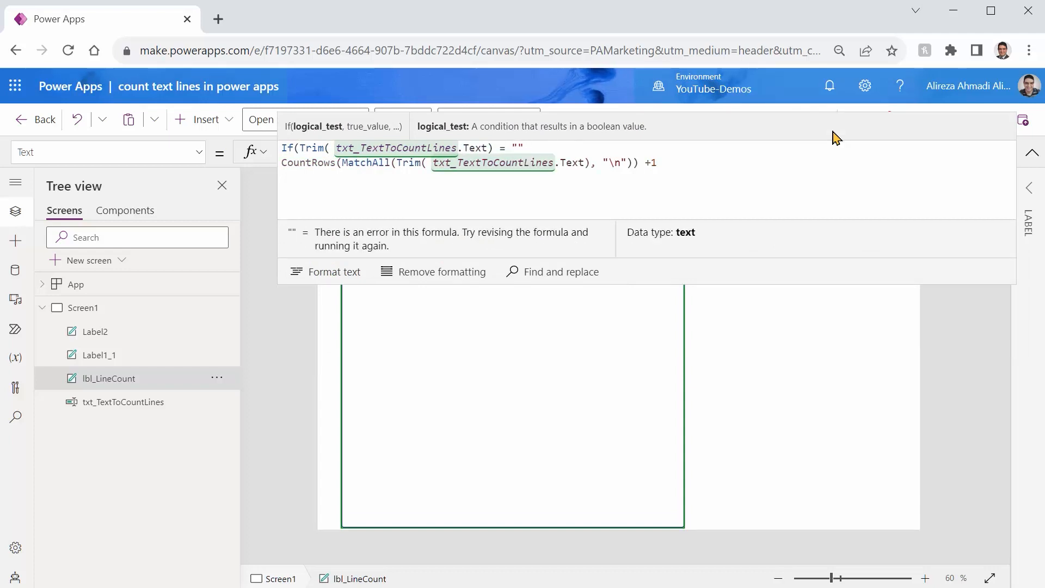
type(", 0")
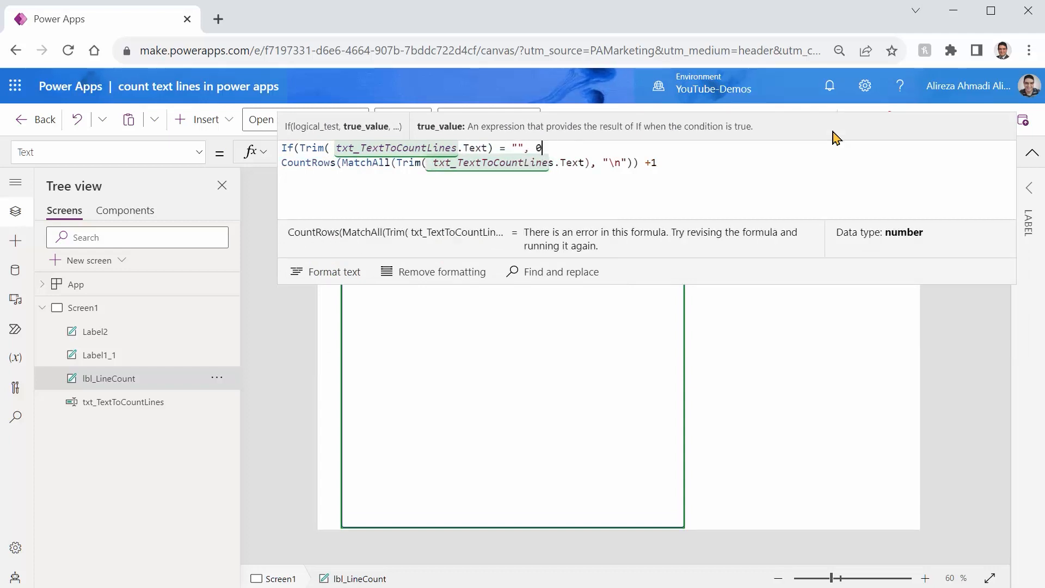
type(",")
left_click(471, 162)
type(")")
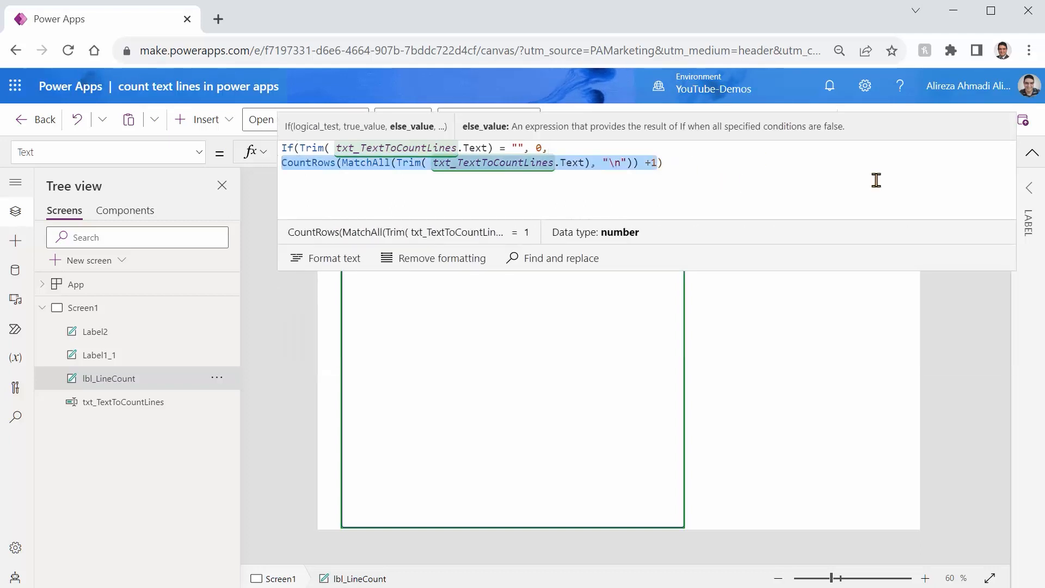
mouse_move(332, 258)
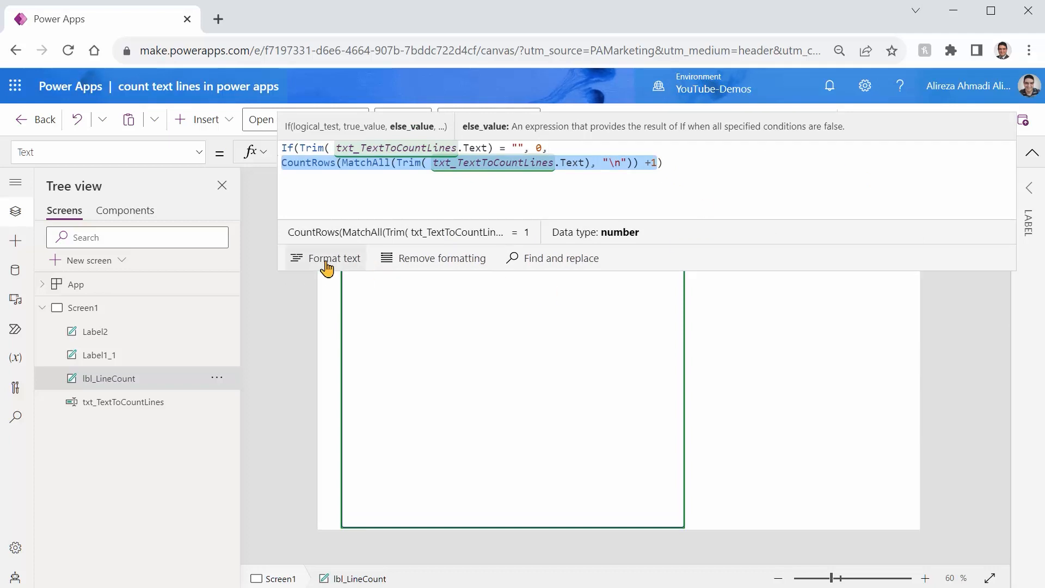
left_click(333, 258)
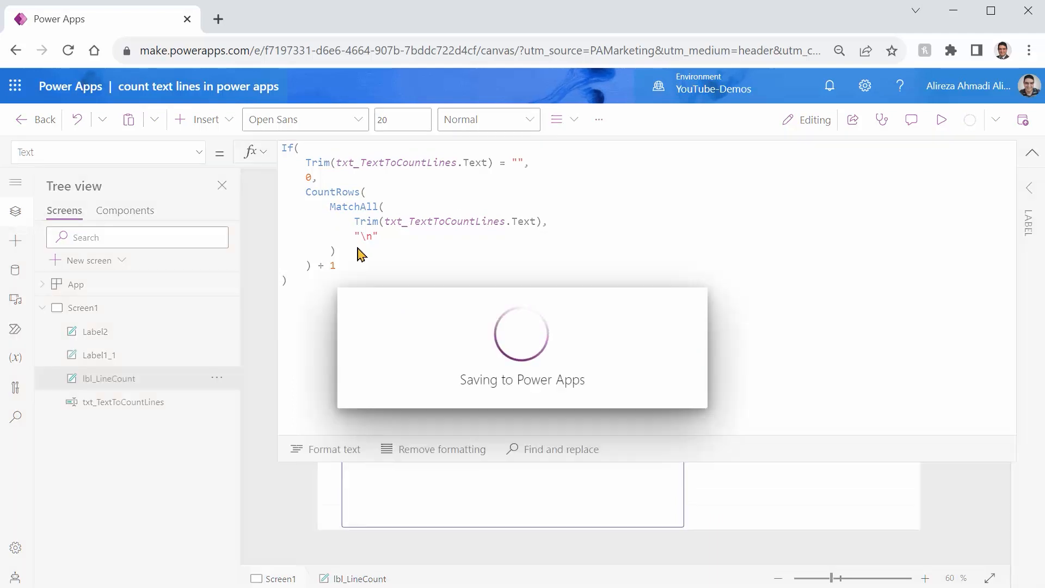
- Preview and test empty, single, multiple, long wrapped and blank lines: 0, 1, 2, 5
left_click(942, 119)
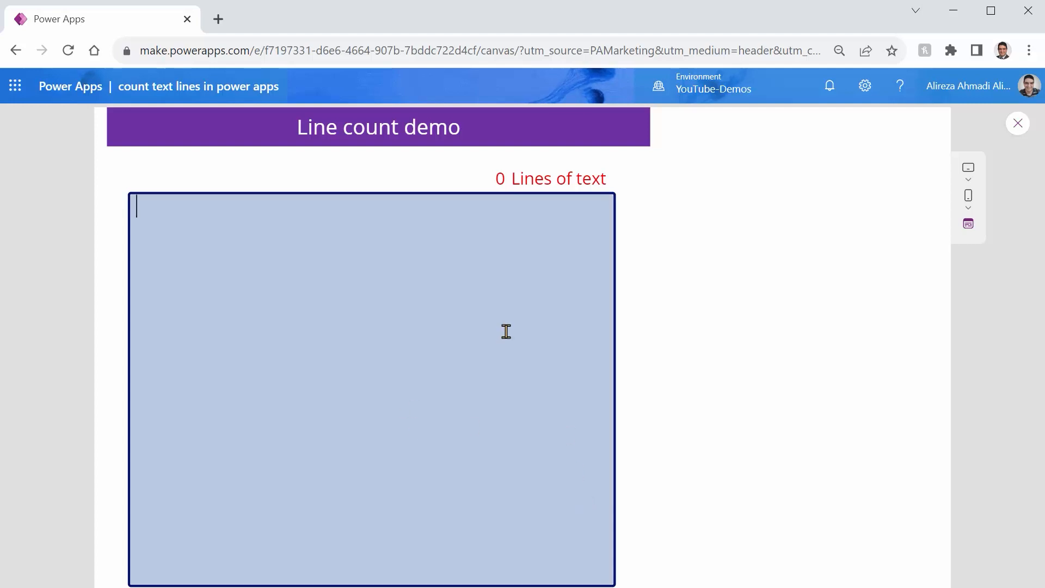
type("njfbkjfd.gfdjg.sjk")
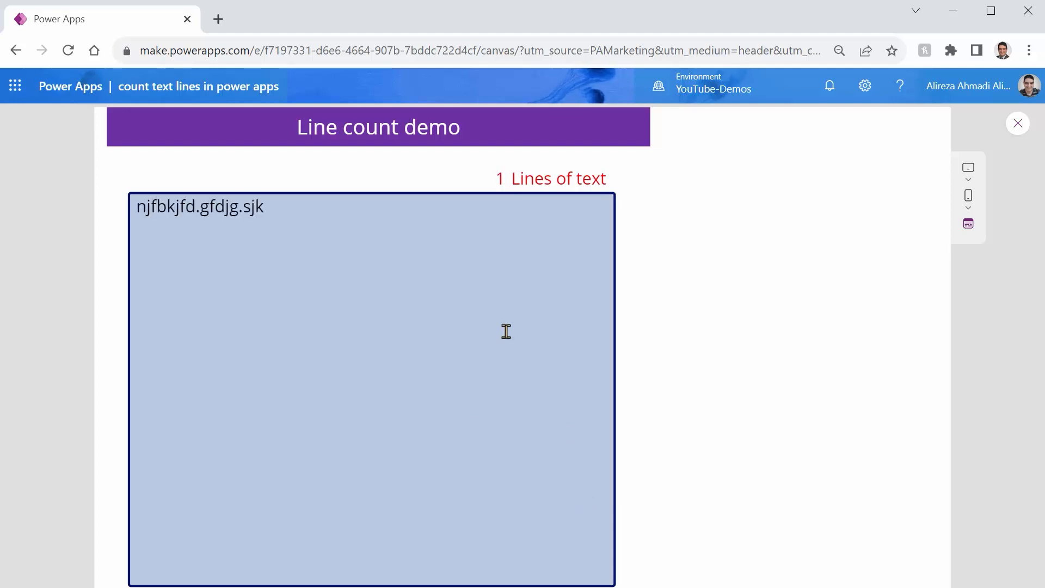
type("kdjfhg;lkdfsjhg;klsdfjh")
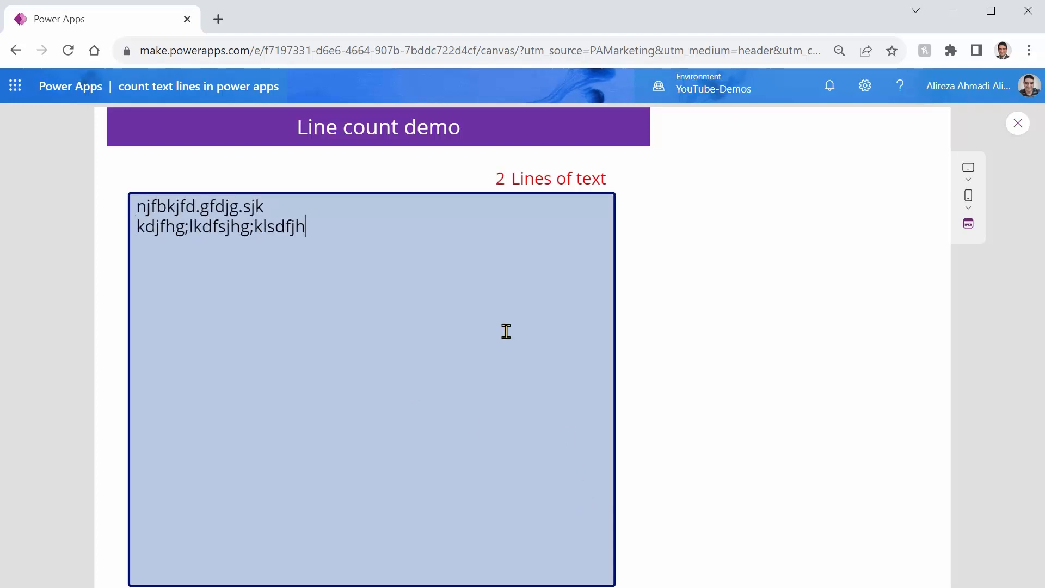
type("f;jkgh;sfkjhglkjgh")
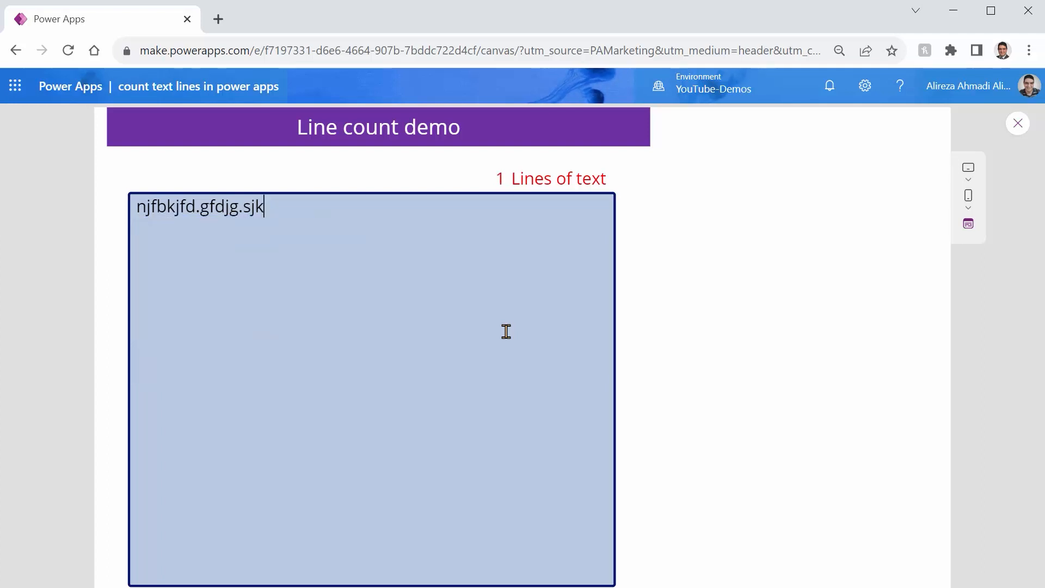
type("jhdgjkdfhlgkjdflkgjhdfl gkjfh gkjfhlkgj fhlkjghlfkgj kj fkjhkfgj h")
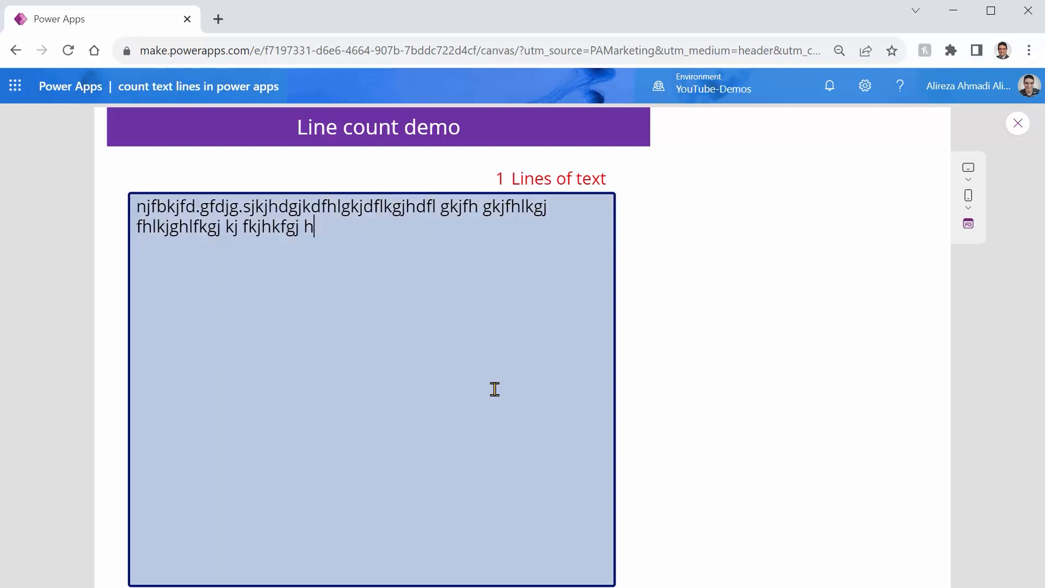
mouse_move(485, 392)
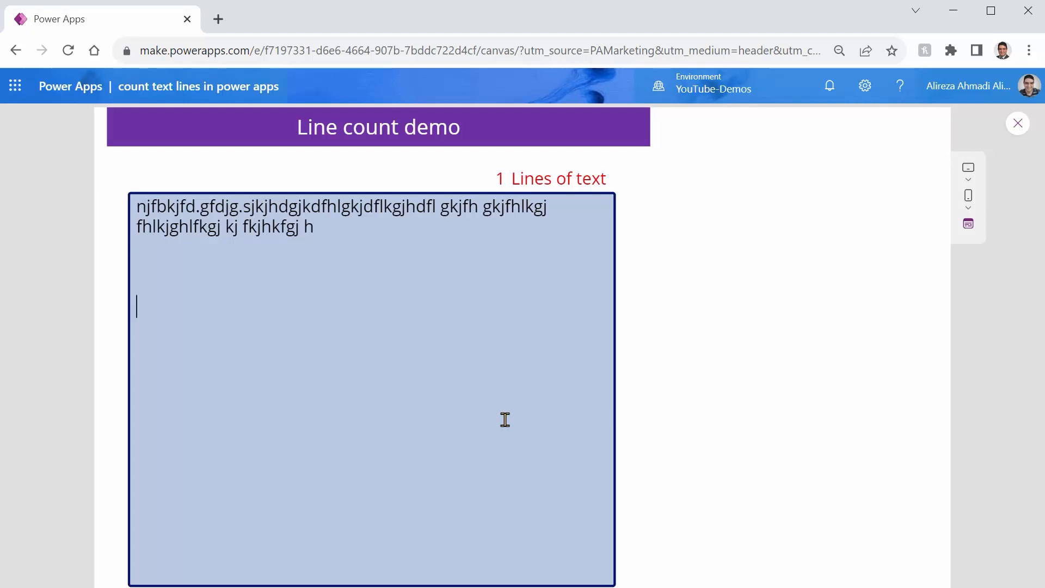
type("jhgljkdfghldfsjkgh")
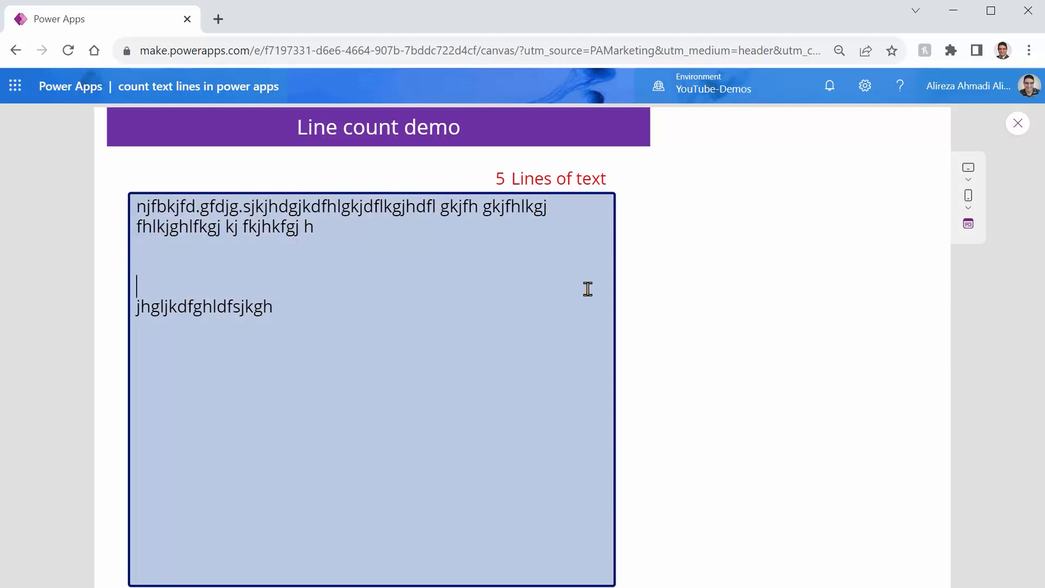
left_click(136, 306)
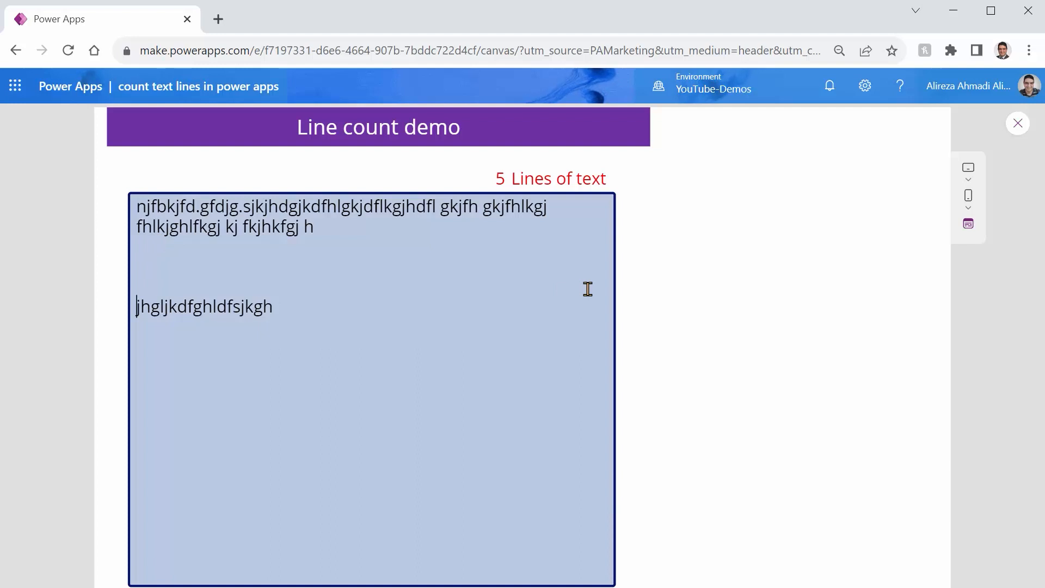